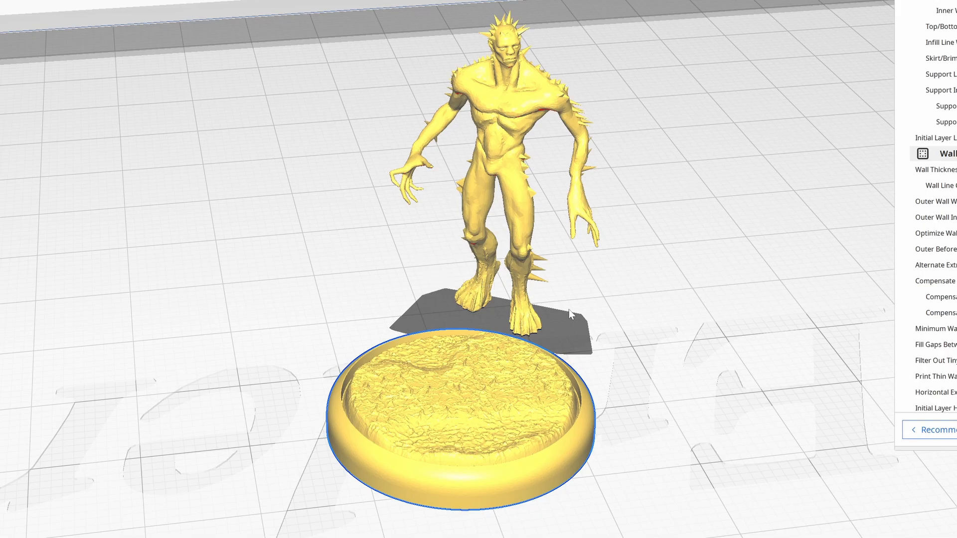
{"action": "mouse_move", "coordinate": [598, 348]}
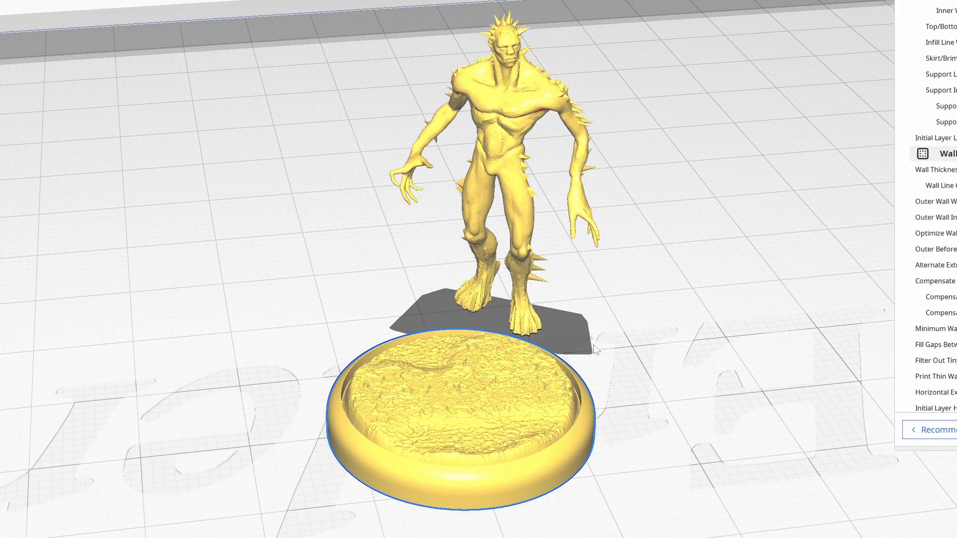
{"action": "mouse_move", "coordinate": [560, 265]}
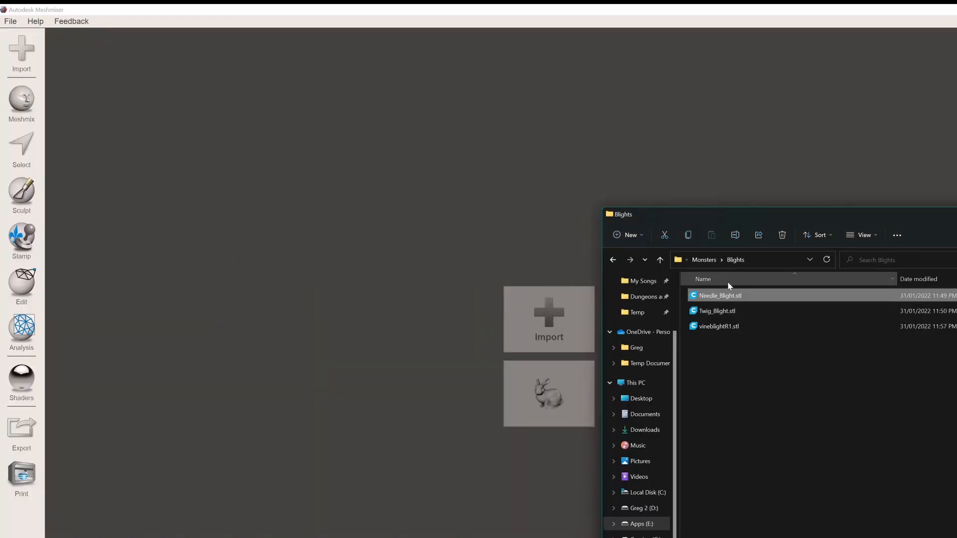
Step: Import Needle_Blight.stl, then append the 2BaseWetlands.stl base as a separate object
{"action": "left_click_drag", "start_coordinate": [720, 295], "coordinate": [534, 200]}
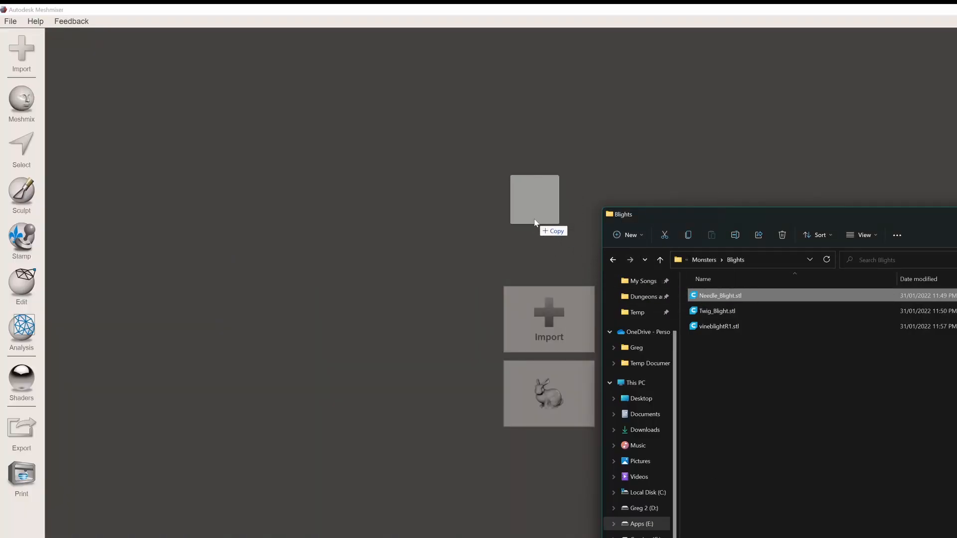
{"action": "double_click", "coordinate": [721, 295]}
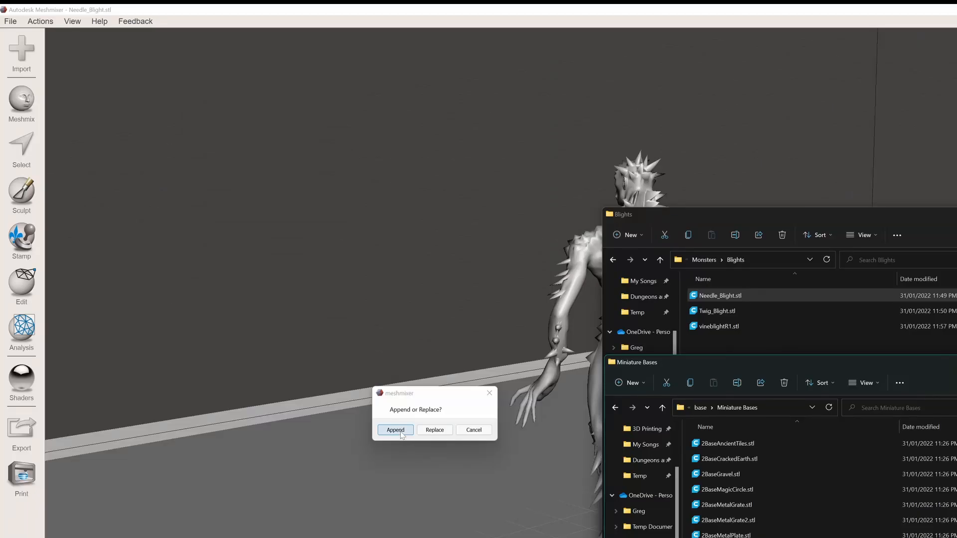
{"action": "left_click", "coordinate": [395, 431]}
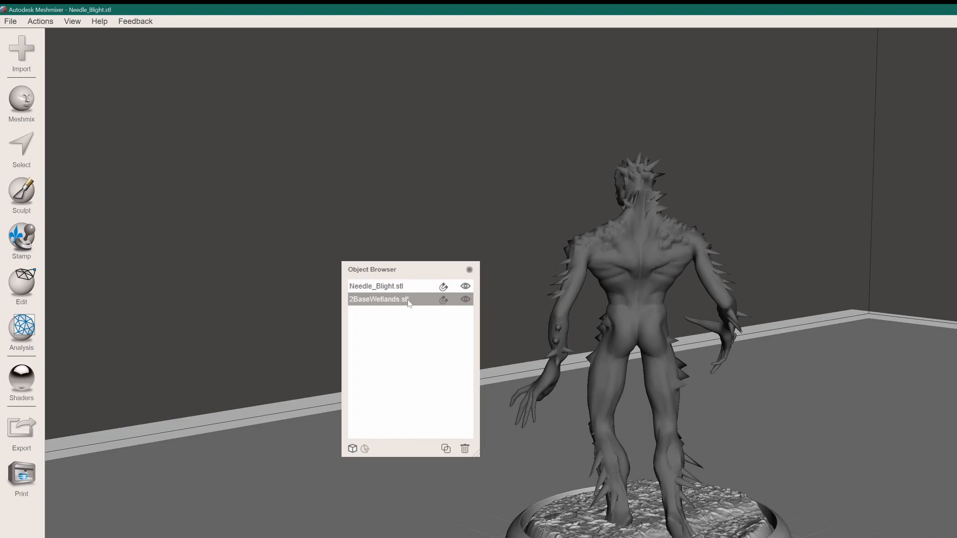
{"action": "mouse_move", "coordinate": [439, 315]}
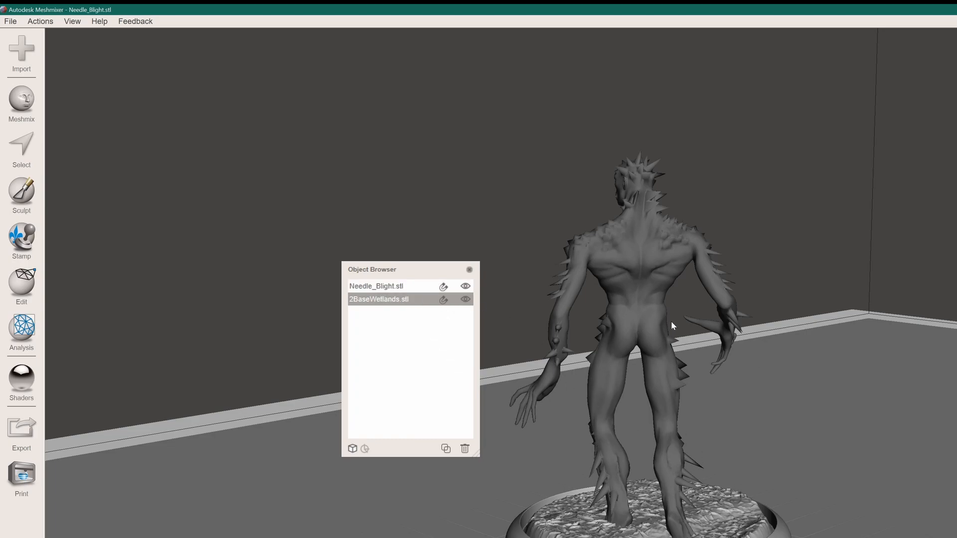
{"action": "mouse_move", "coordinate": [537, 306]}
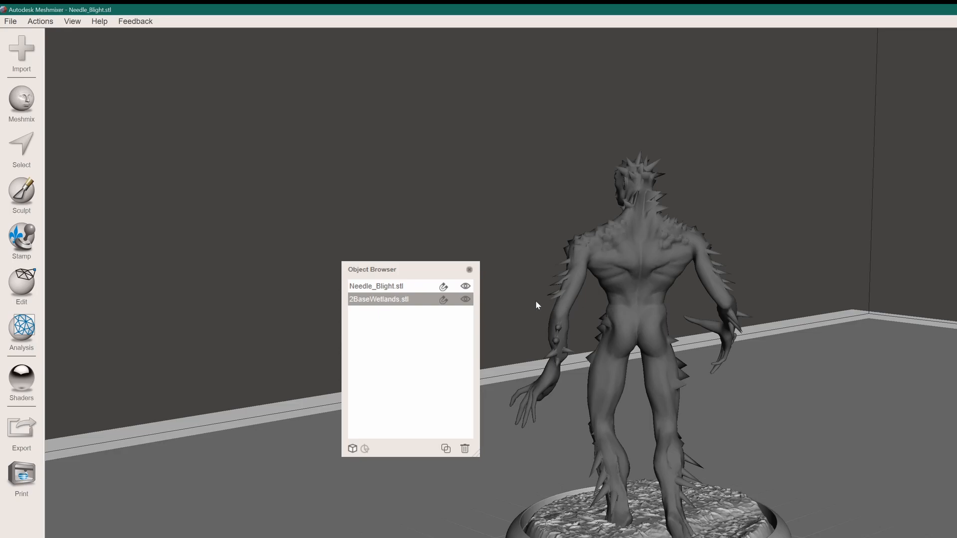
{"action": "mouse_move", "coordinate": [629, 315]}
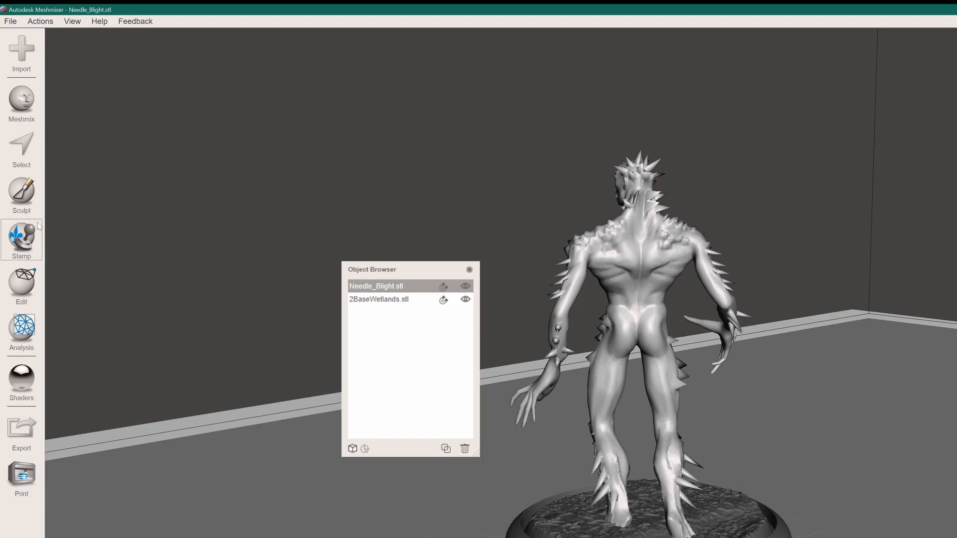
Step: Select the Needle_Blight.stl figure as the object to work on
{"action": "left_click", "coordinate": [21, 100]}
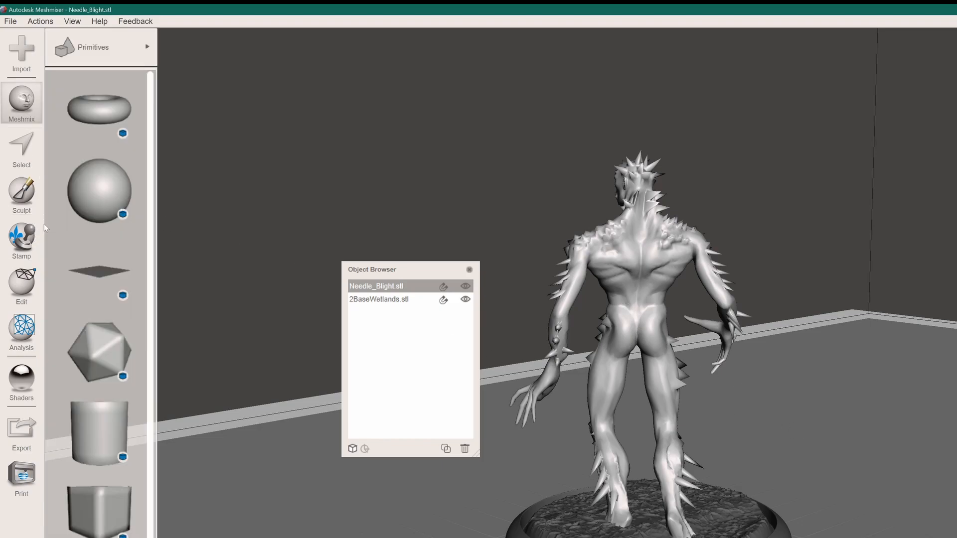
Step: Use Edit > Transform to lift the figure about 4.5 mm onto the wetlands base
{"action": "left_click", "coordinate": [21, 286]}
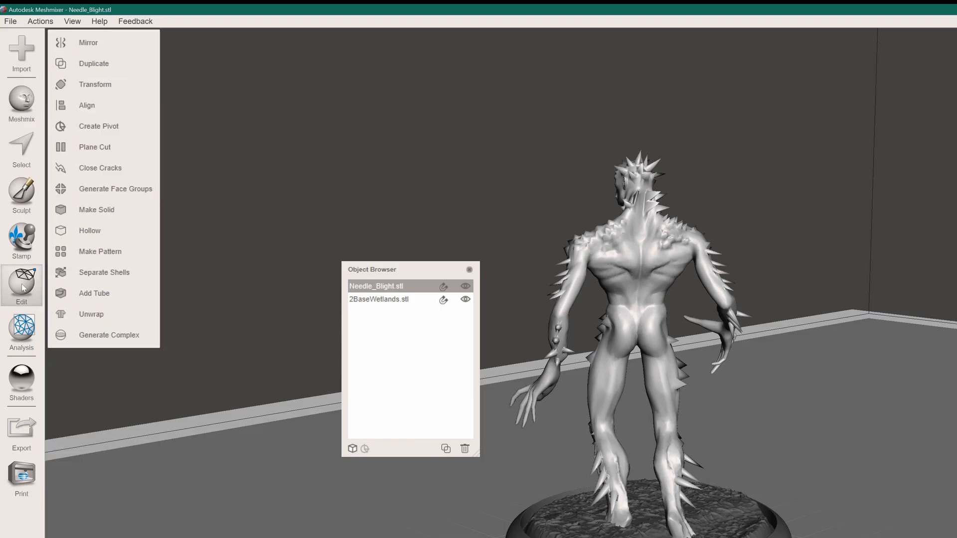
{"action": "mouse_move", "coordinate": [112, 122]}
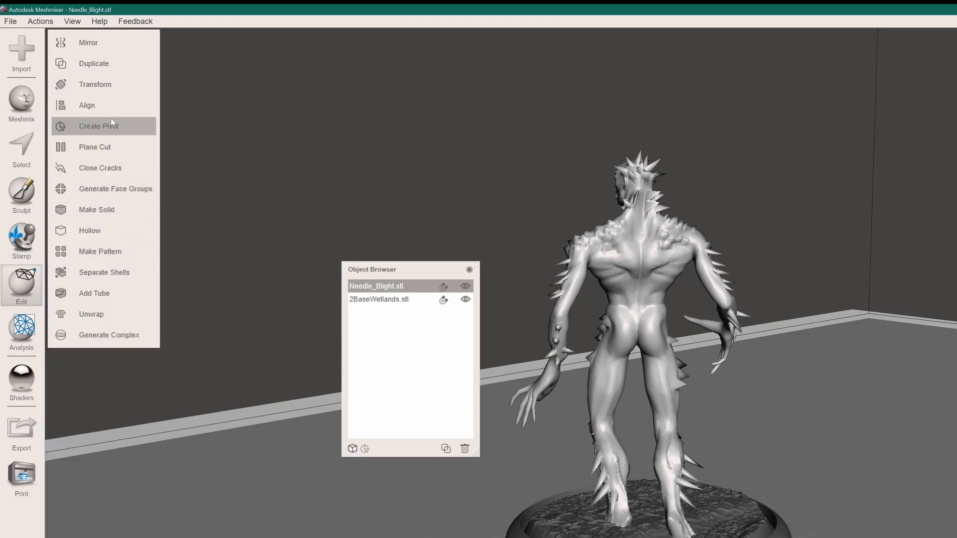
{"action": "left_click", "coordinate": [94, 85]}
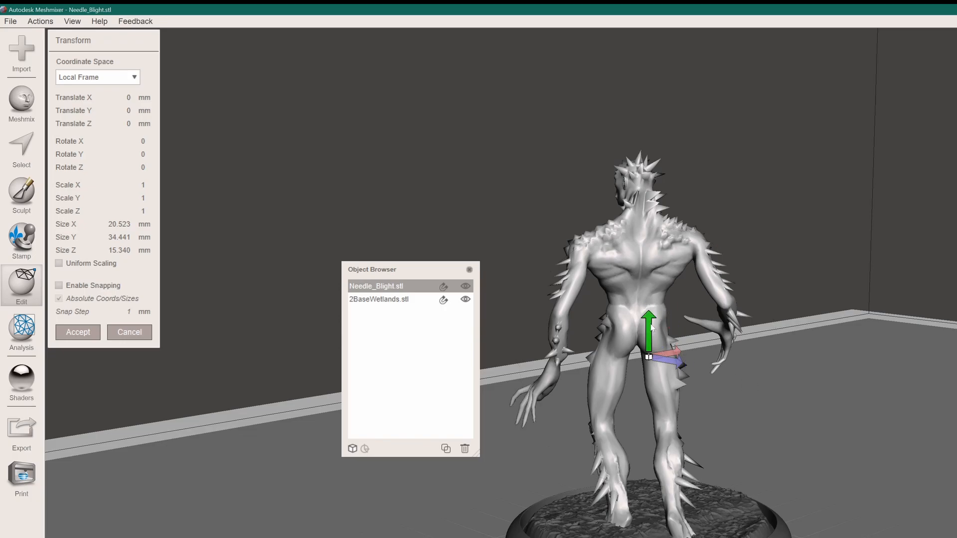
{"action": "left_click_drag", "start_coordinate": [649, 315], "coordinate": [650, 263]}
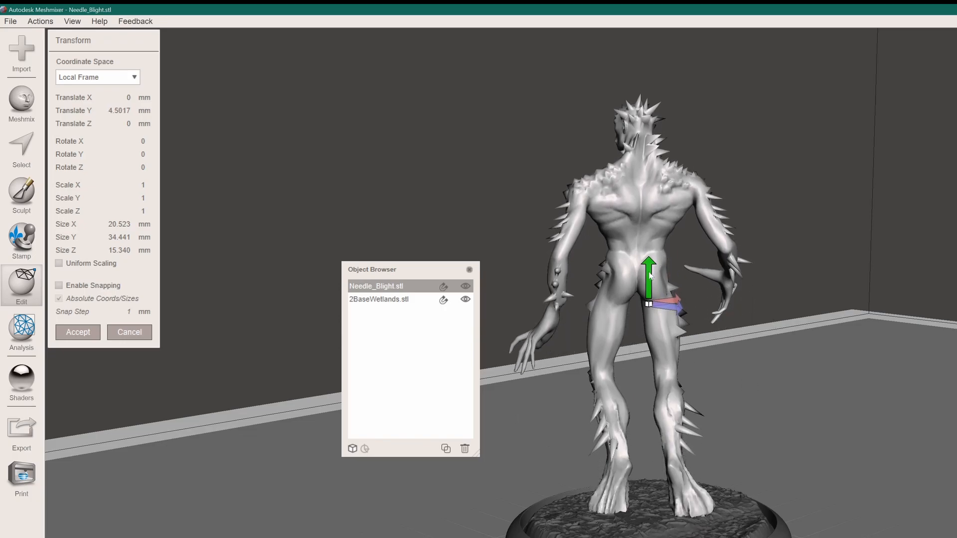
{"action": "left_click_drag", "start_coordinate": [648, 271], "coordinate": [659, 300]}
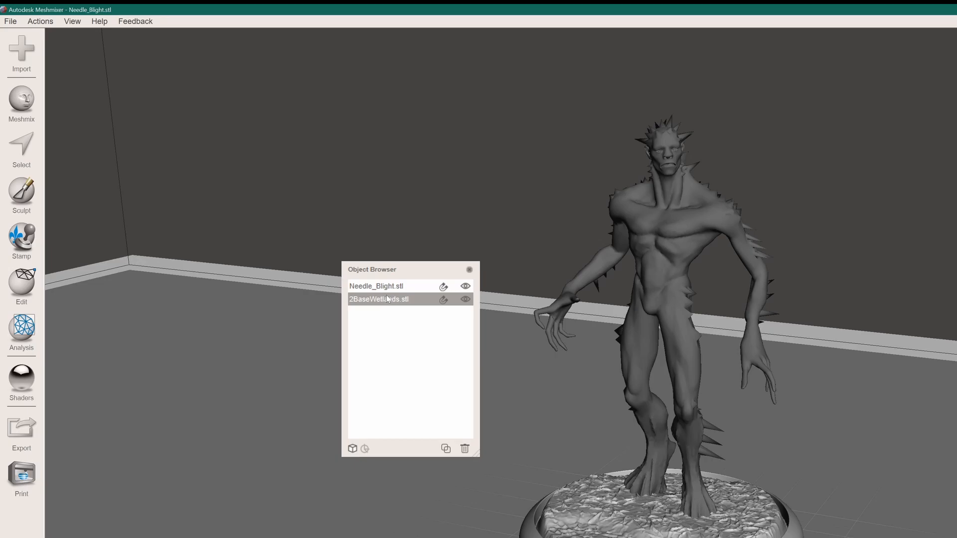
Step: Add the 2BaseWetlands base to the selection alongside the Needle_Blight figure
{"action": "left_click", "coordinate": [21, 280]}
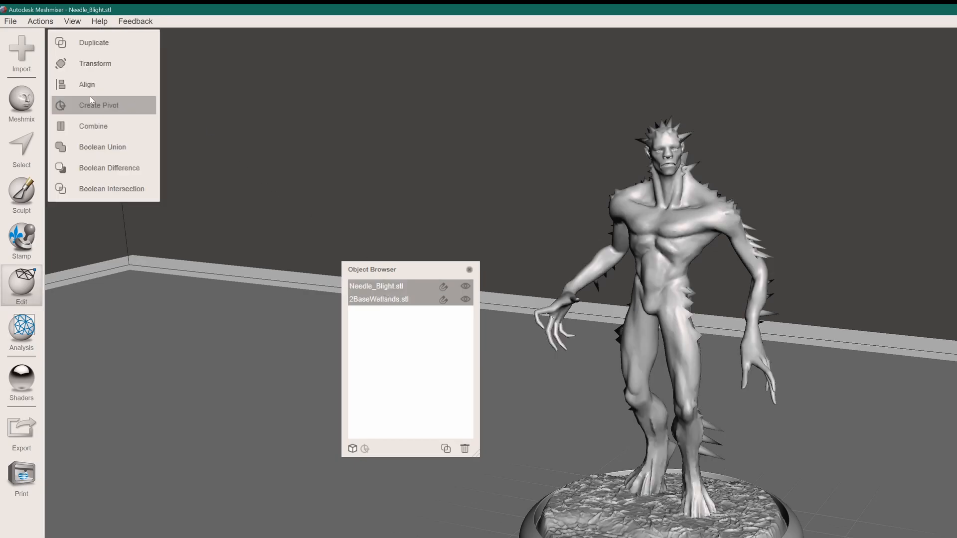
{"action": "mouse_move", "coordinate": [90, 131]}
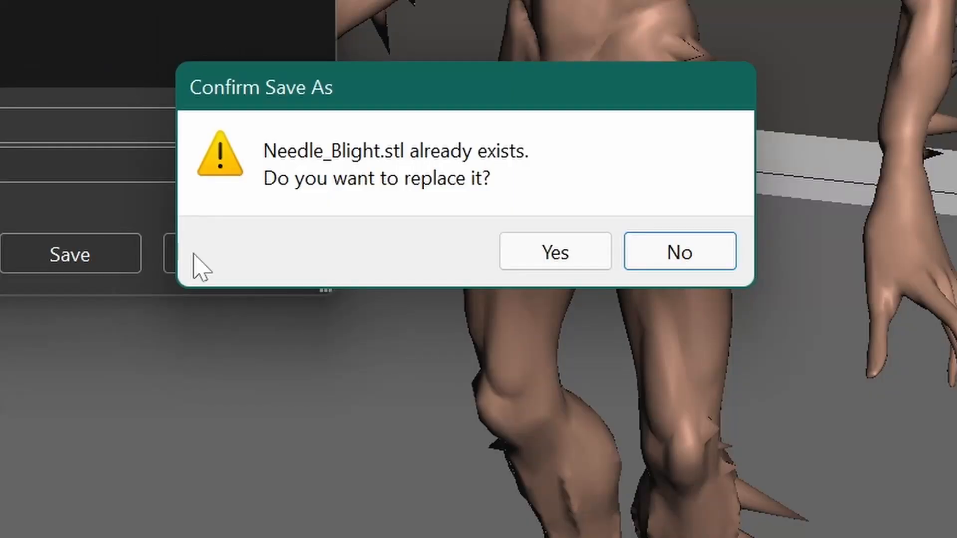
Step: Confirm overwriting the existing Needle_Blight.stl with the merged model
{"action": "left_click", "coordinate": [555, 252]}
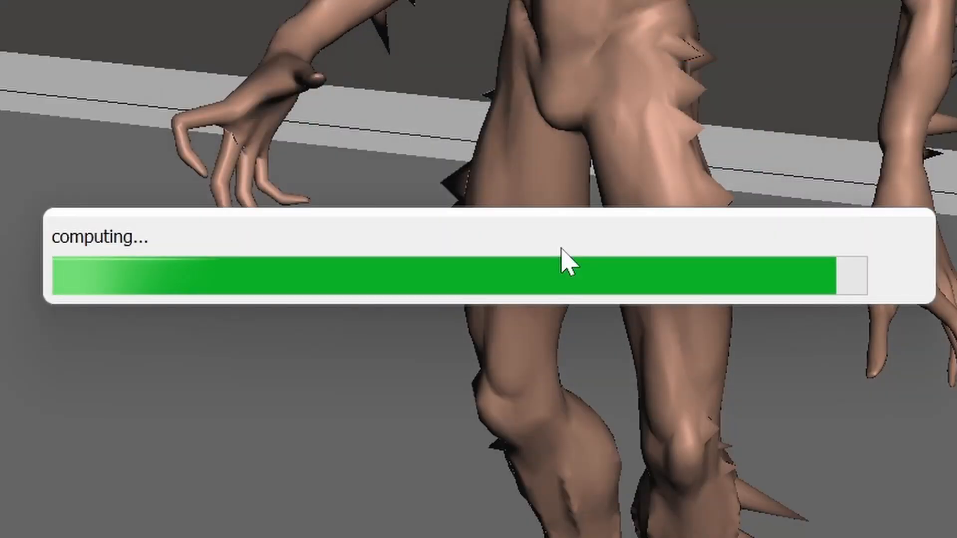